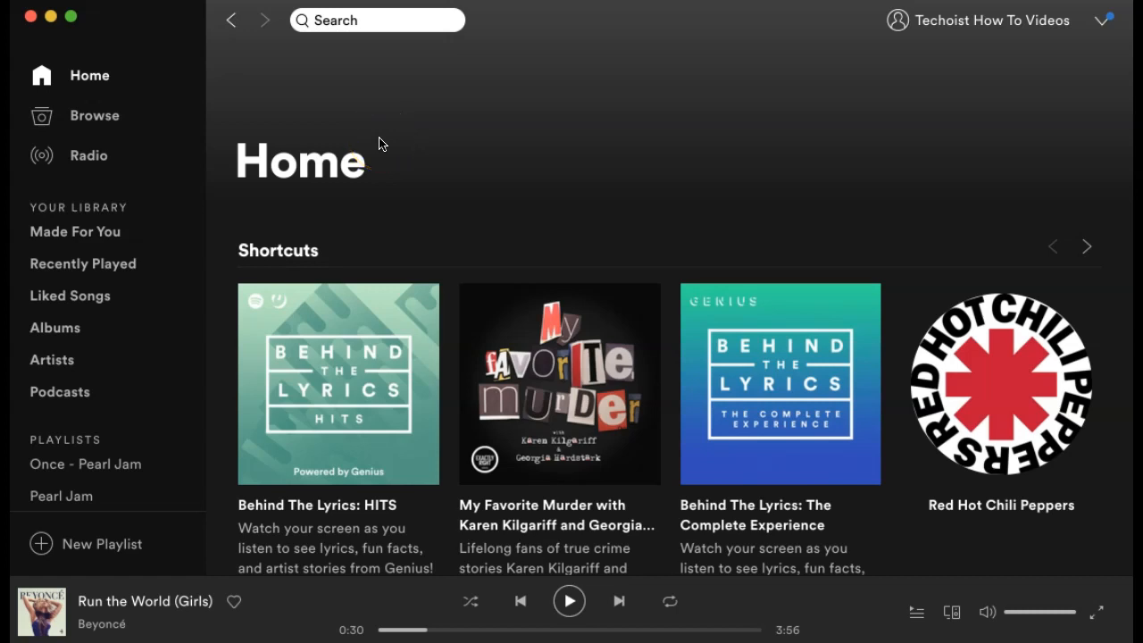
{"action": "mouse_move", "coordinate": [379, 143]}
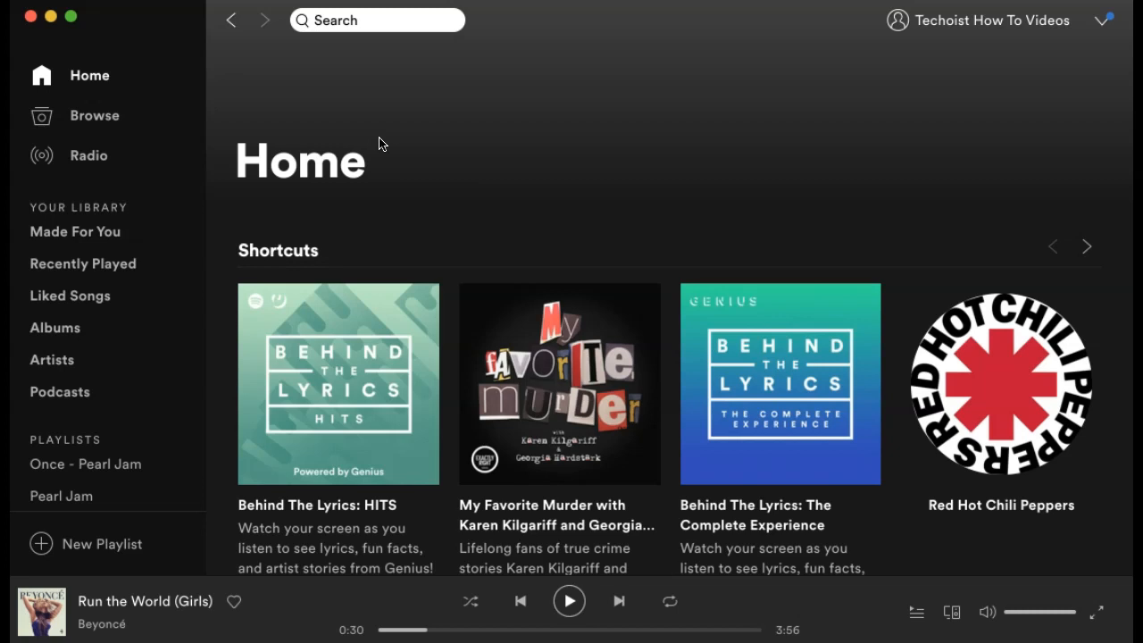
{"action": "mouse_move", "coordinate": [382, 132]}
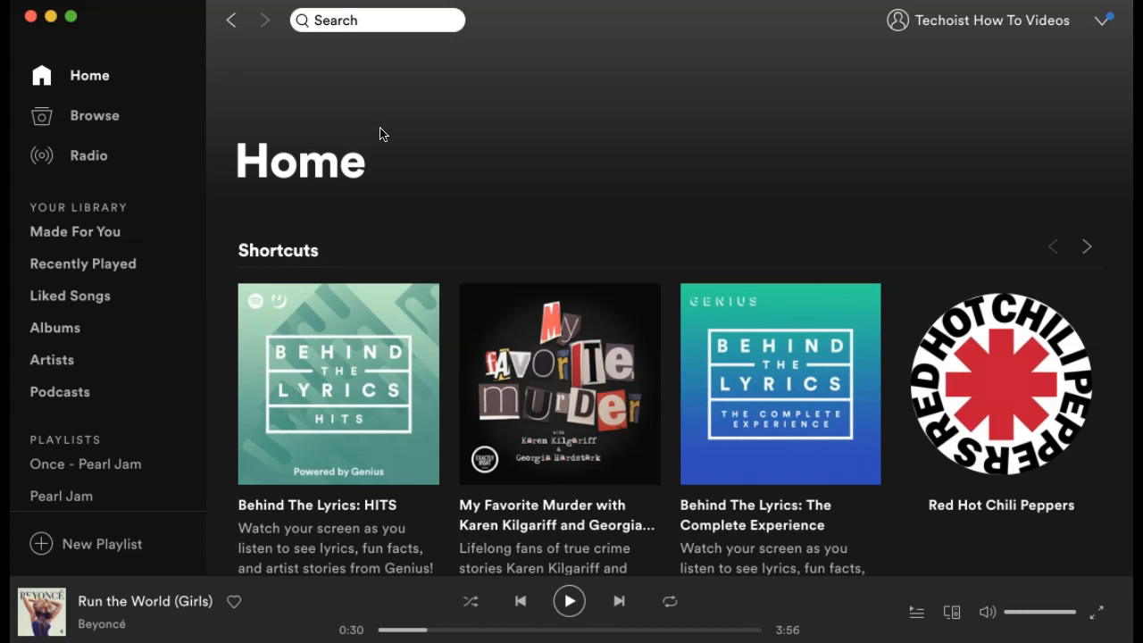
{"action": "mouse_move", "coordinate": [1084, 60]}
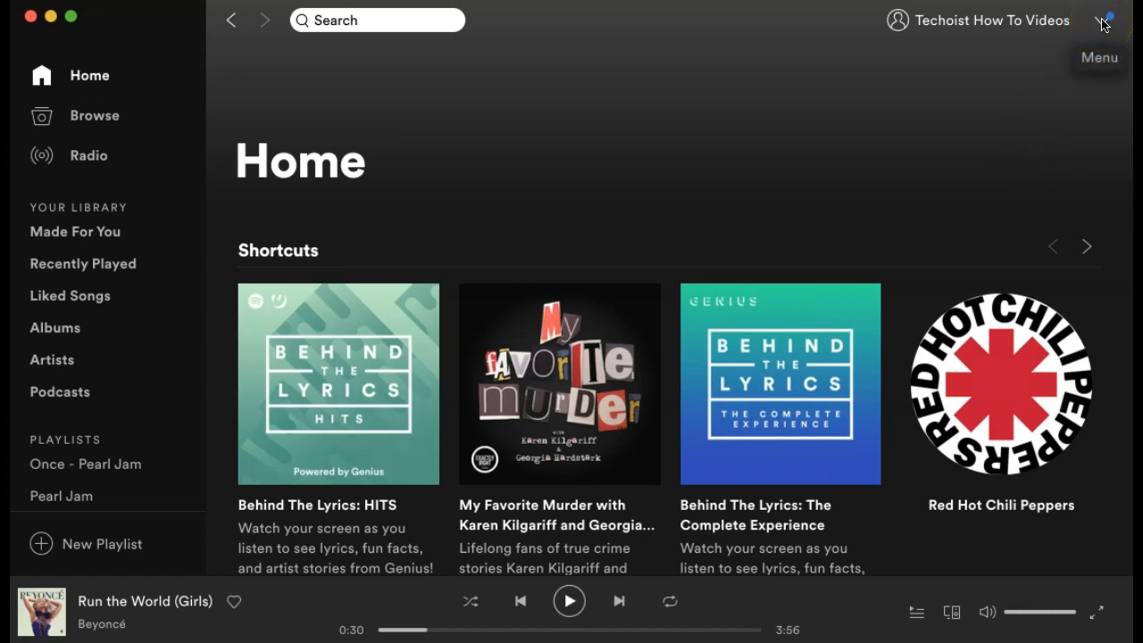
Step: Open Spotify Settings from the account menu and scroll to the Local Files section
{"action": "left_click", "coordinate": [1105, 20]}
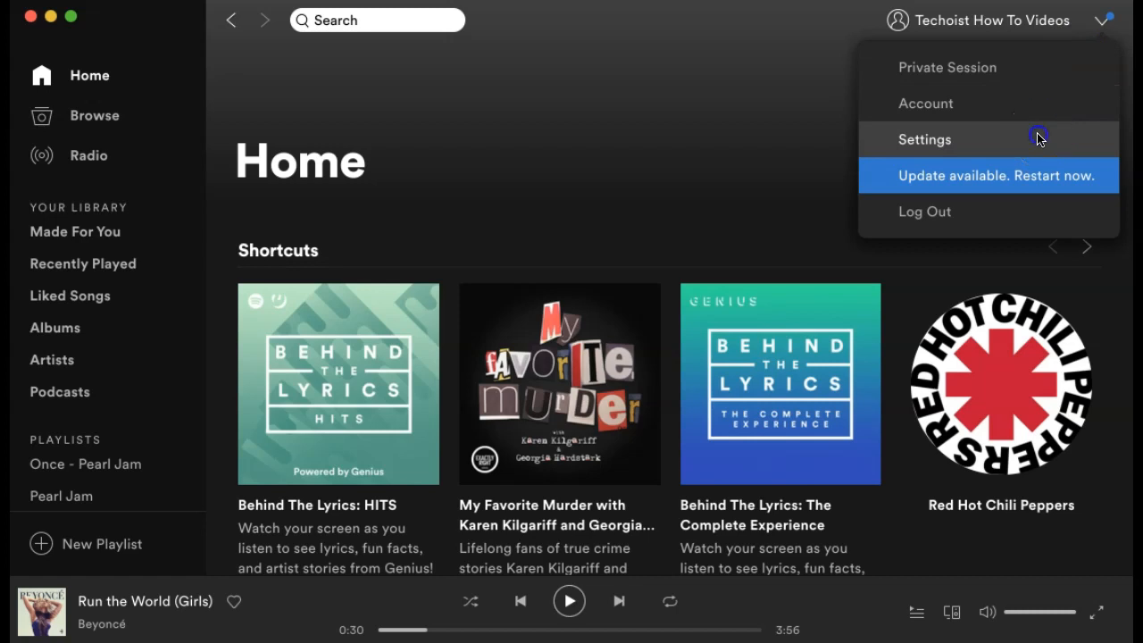
{"action": "left_click", "coordinate": [924, 139]}
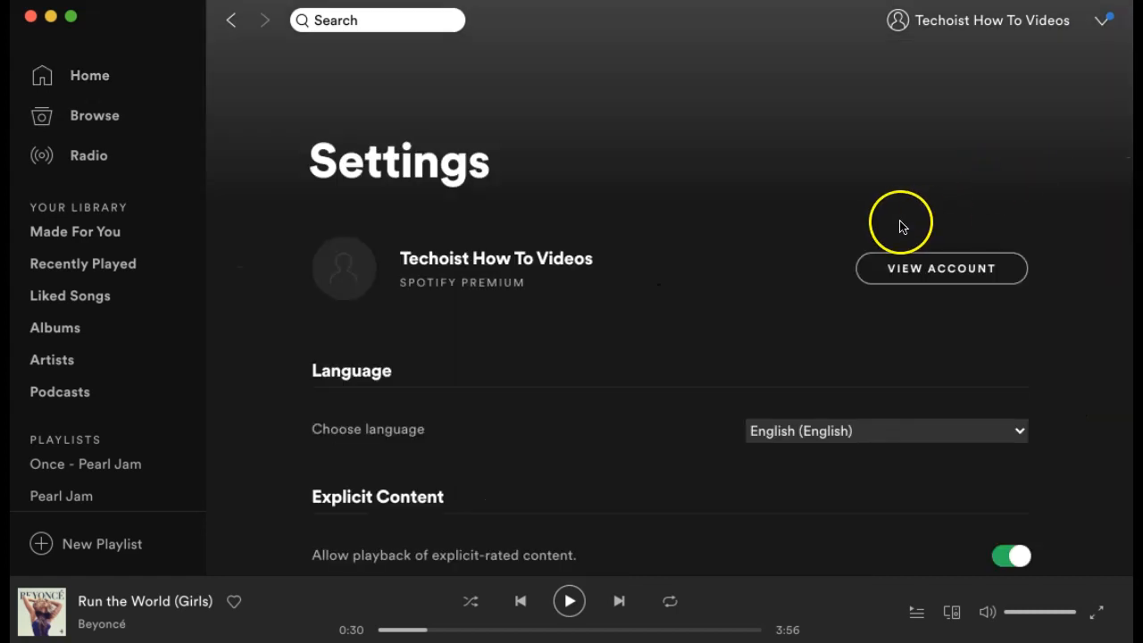
{"action": "scroll", "scroll_direction": "down", "scroll_amount": 3}
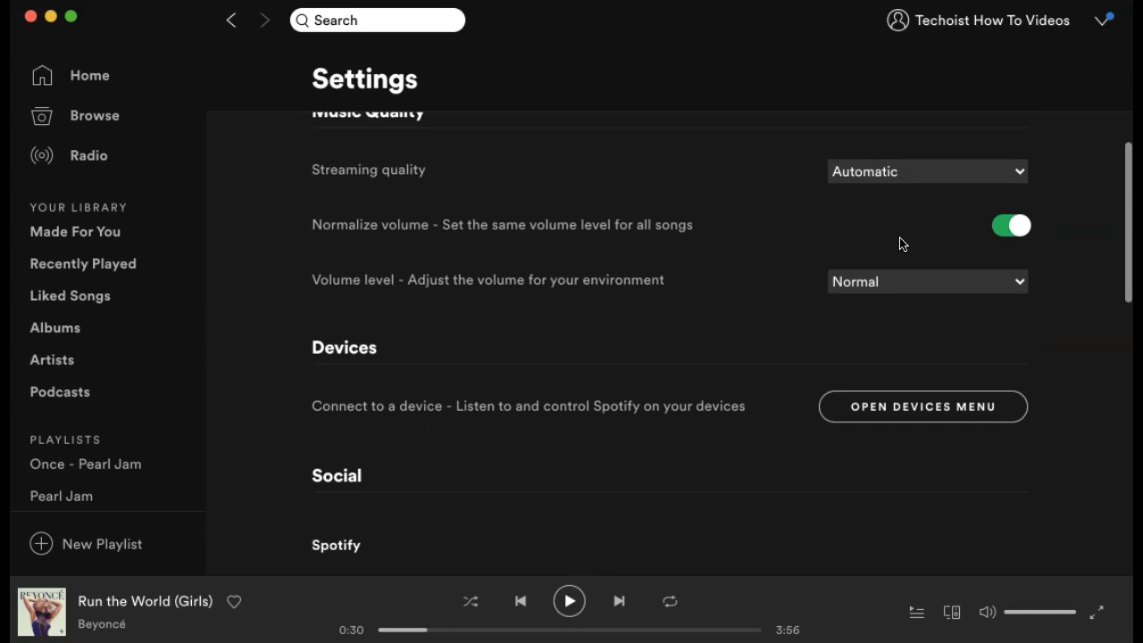
{"action": "scroll", "scroll_direction": "down", "scroll_amount": 3}
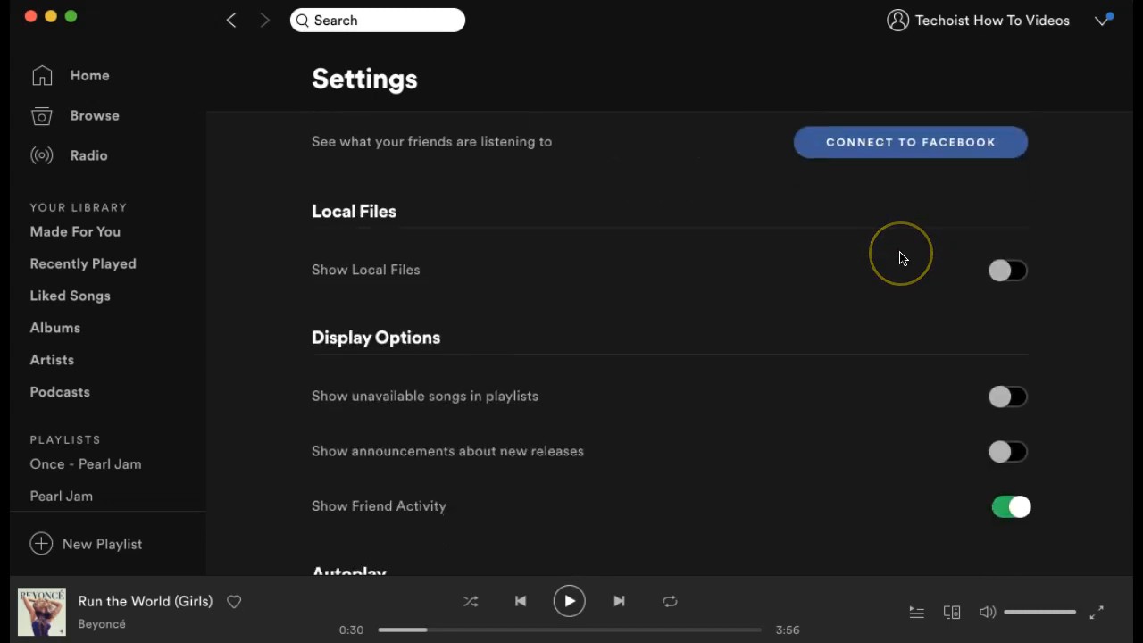
Step: Enable Show Local Files, keeping iTunes, Downloads and My Music sources all on
{"action": "left_click", "coordinate": [1007, 270]}
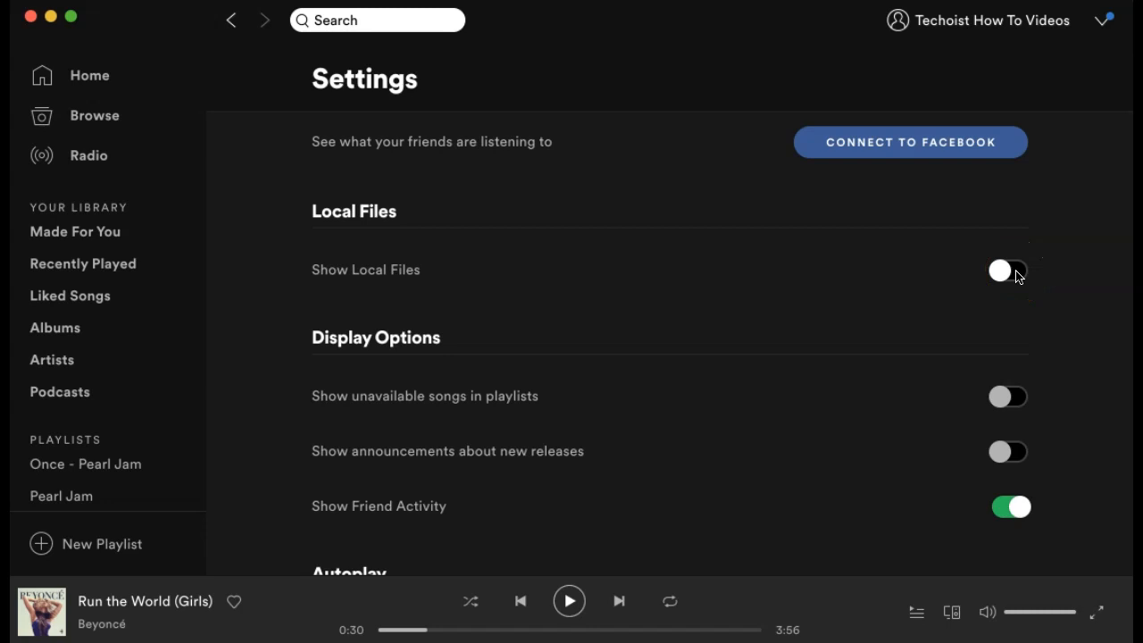
{"action": "left_click", "coordinate": [1010, 270]}
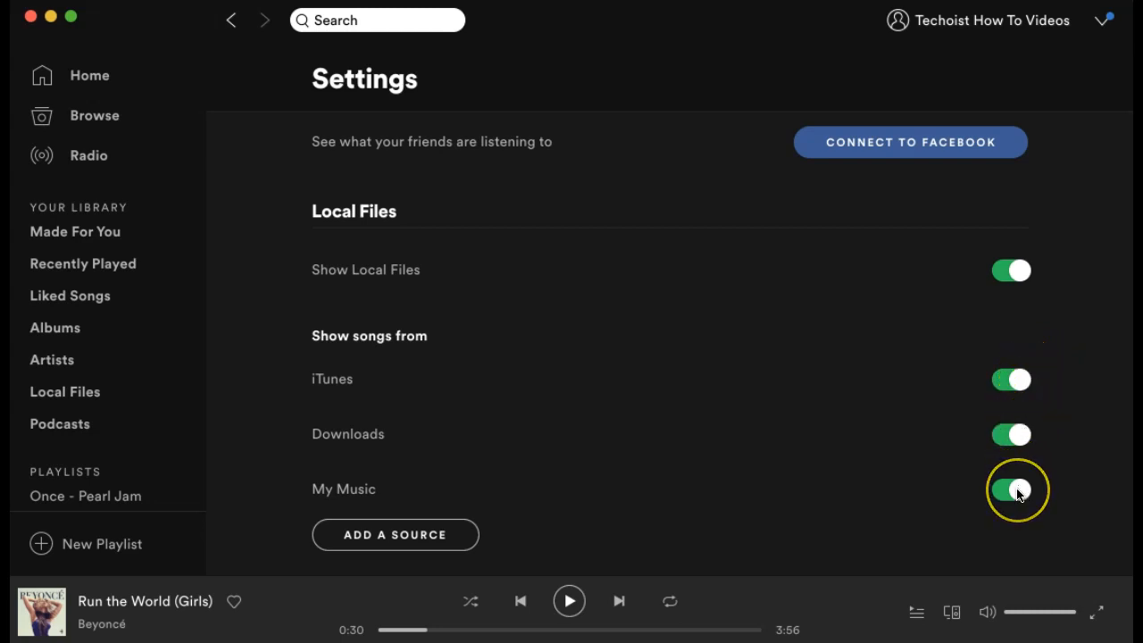
{"action": "left_click", "coordinate": [1011, 489]}
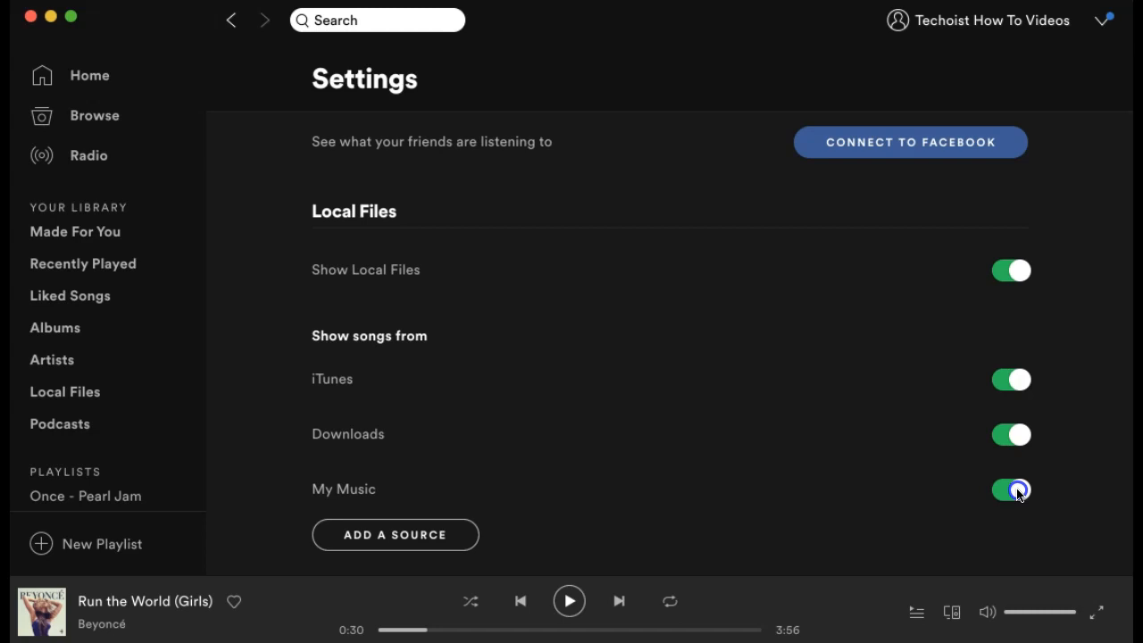
{"action": "left_click", "coordinate": [1010, 489]}
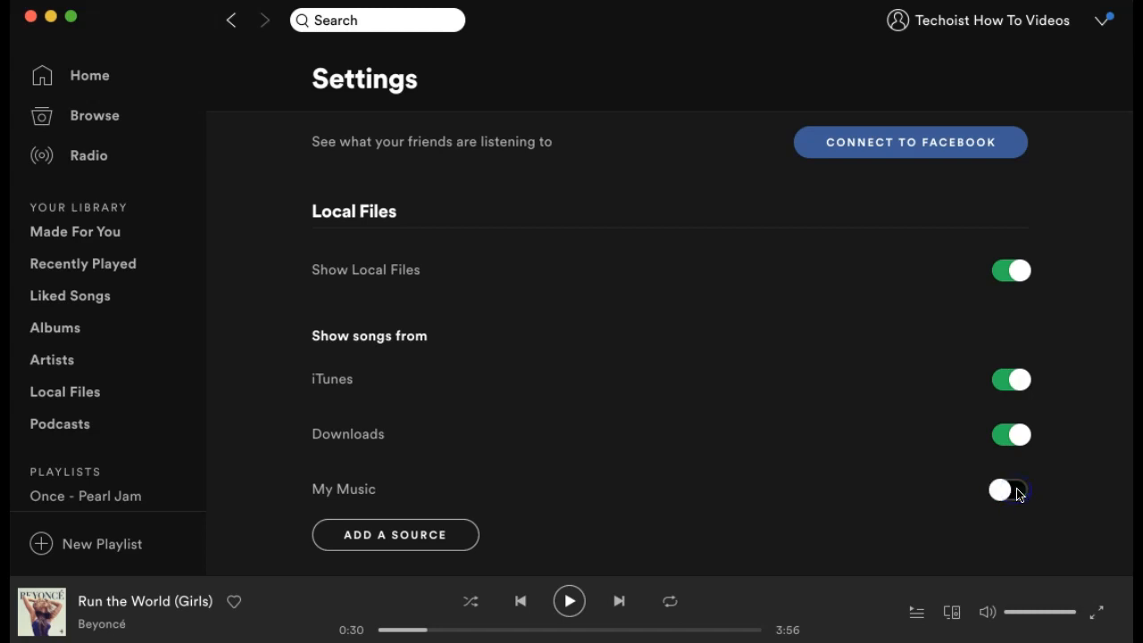
{"action": "left_click", "coordinate": [1010, 489]}
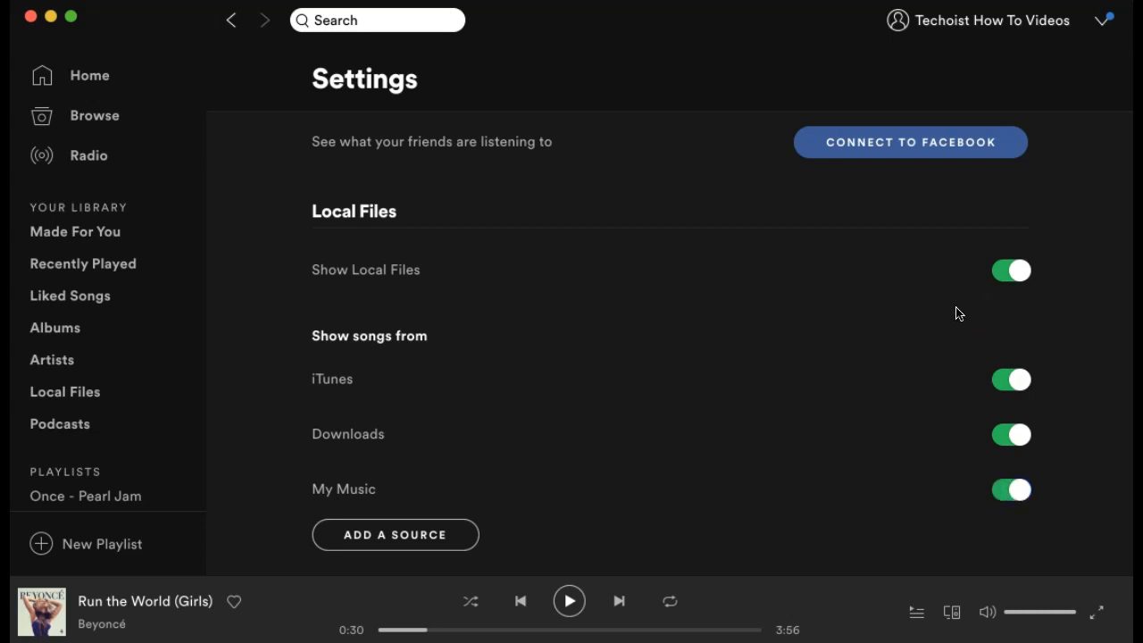
{"action": "mouse_move", "coordinate": [170, 391]}
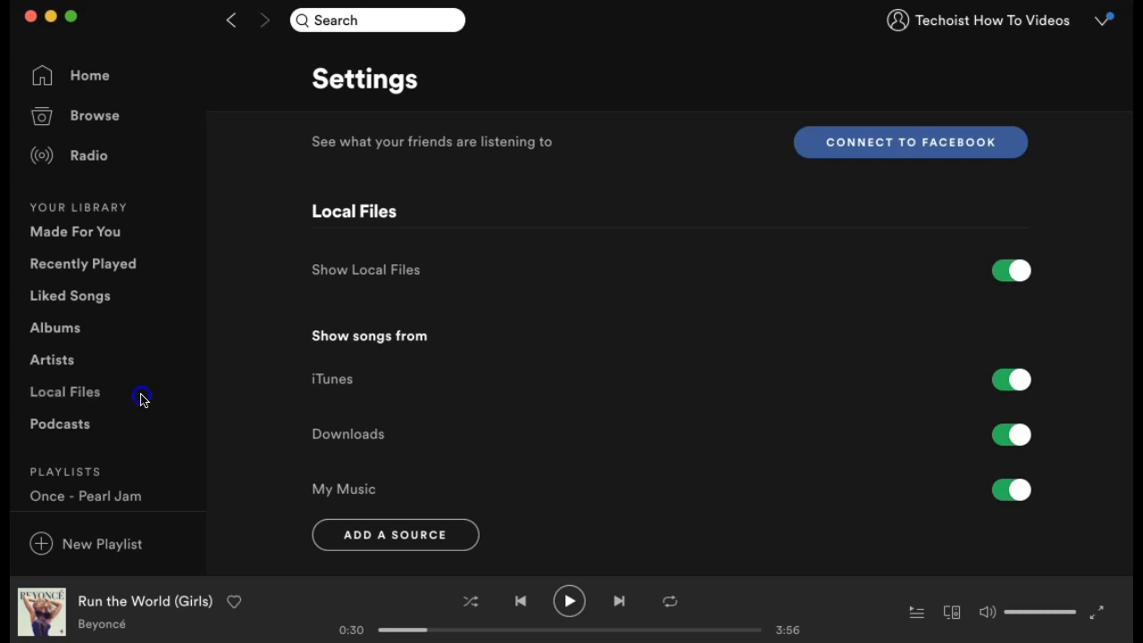
Step: Open the Local Files library and scroll to the Whitney Houston track
{"action": "left_click", "coordinate": [64, 391]}
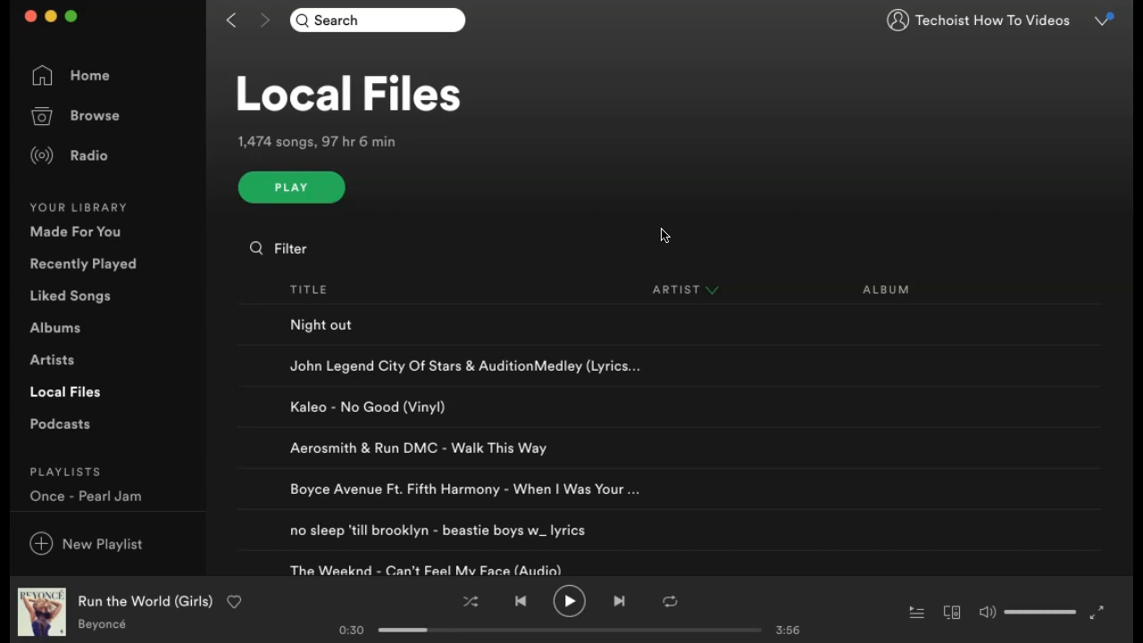
{"action": "scroll", "scroll_direction": "down", "scroll_amount": 3}
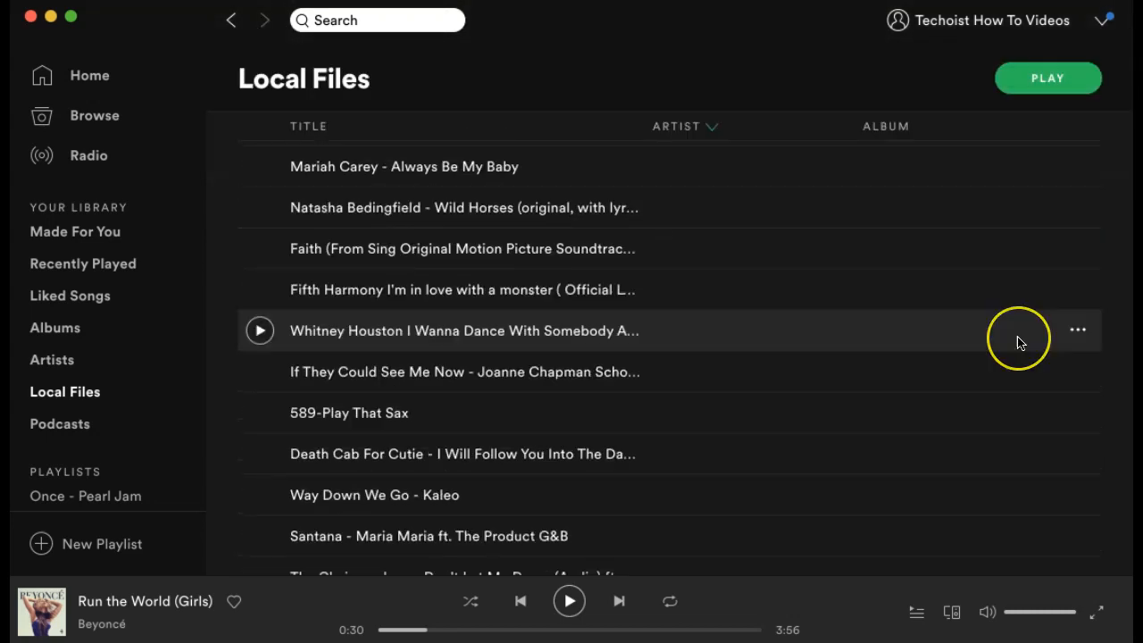
{"action": "mouse_move", "coordinate": [1053, 342]}
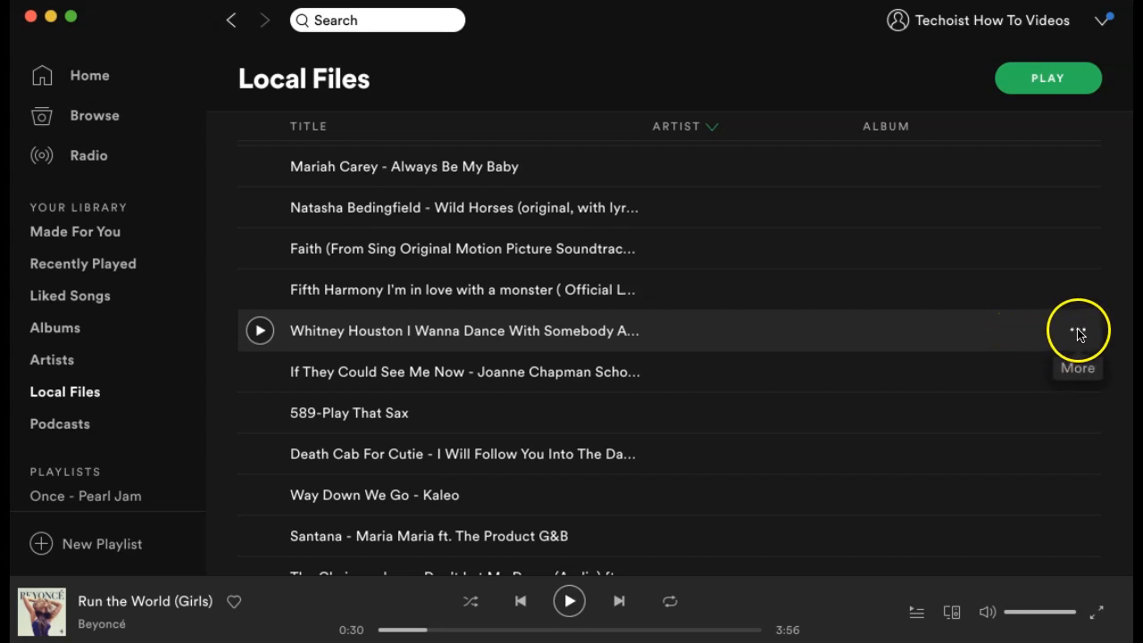
Step: Add 'I Wanna Dance With Somebody' to a new playlist via its More menu
{"action": "left_click", "coordinate": [1078, 330]}
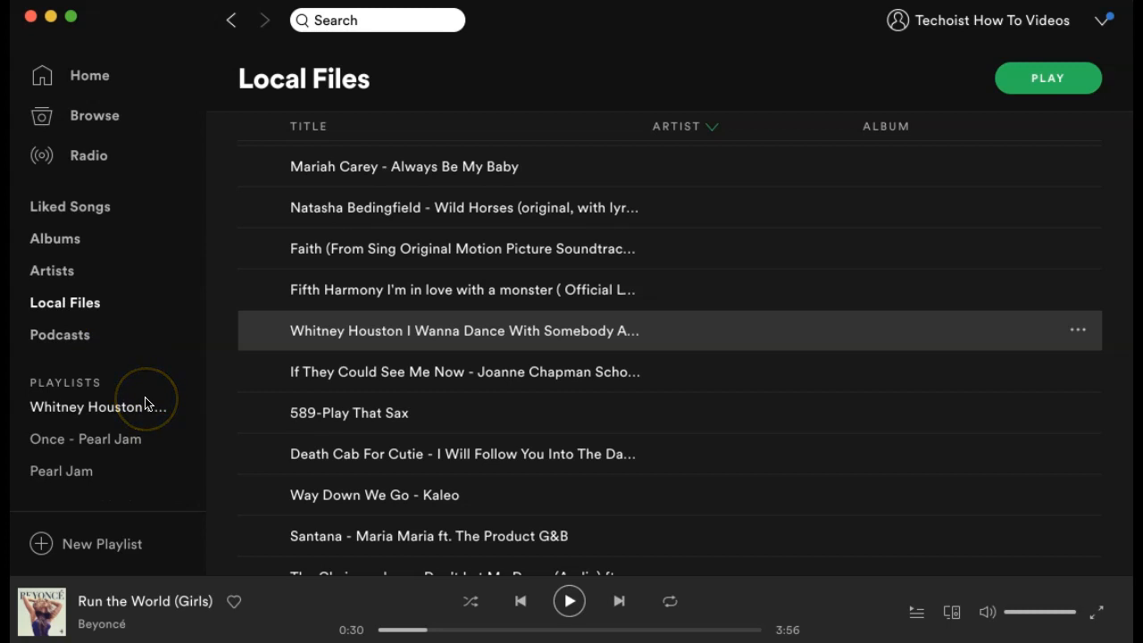
Step: Open the new Whitney Houston playlist in the sidebar and select its song
{"action": "left_click", "coordinate": [92, 407]}
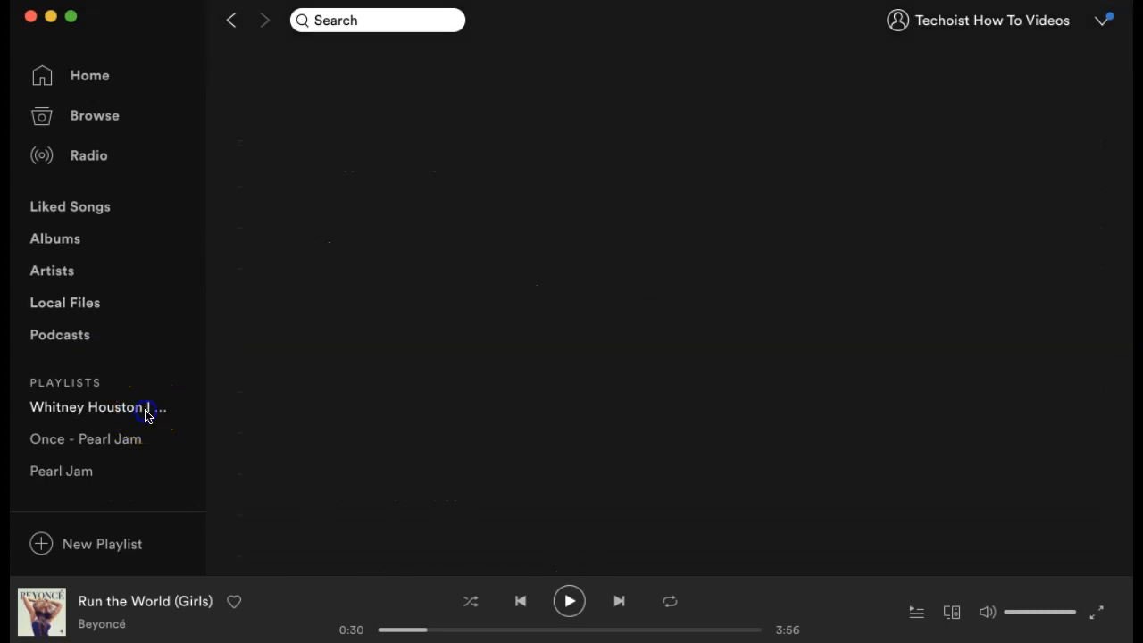
{"action": "left_click", "coordinate": [98, 407]}
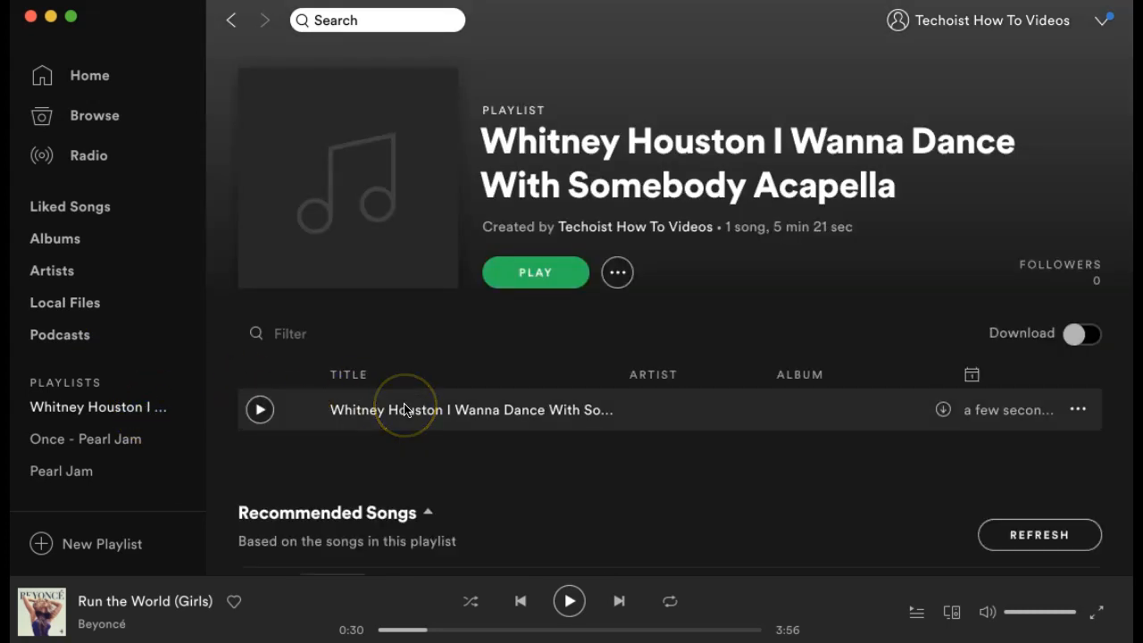
{"action": "mouse_move", "coordinate": [433, 433]}
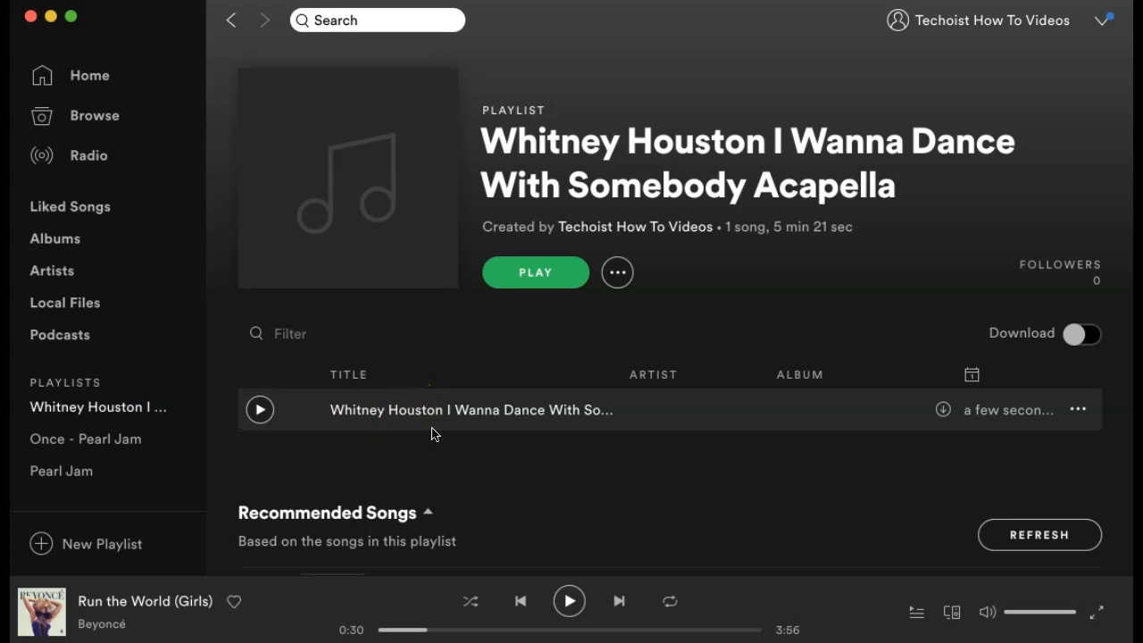